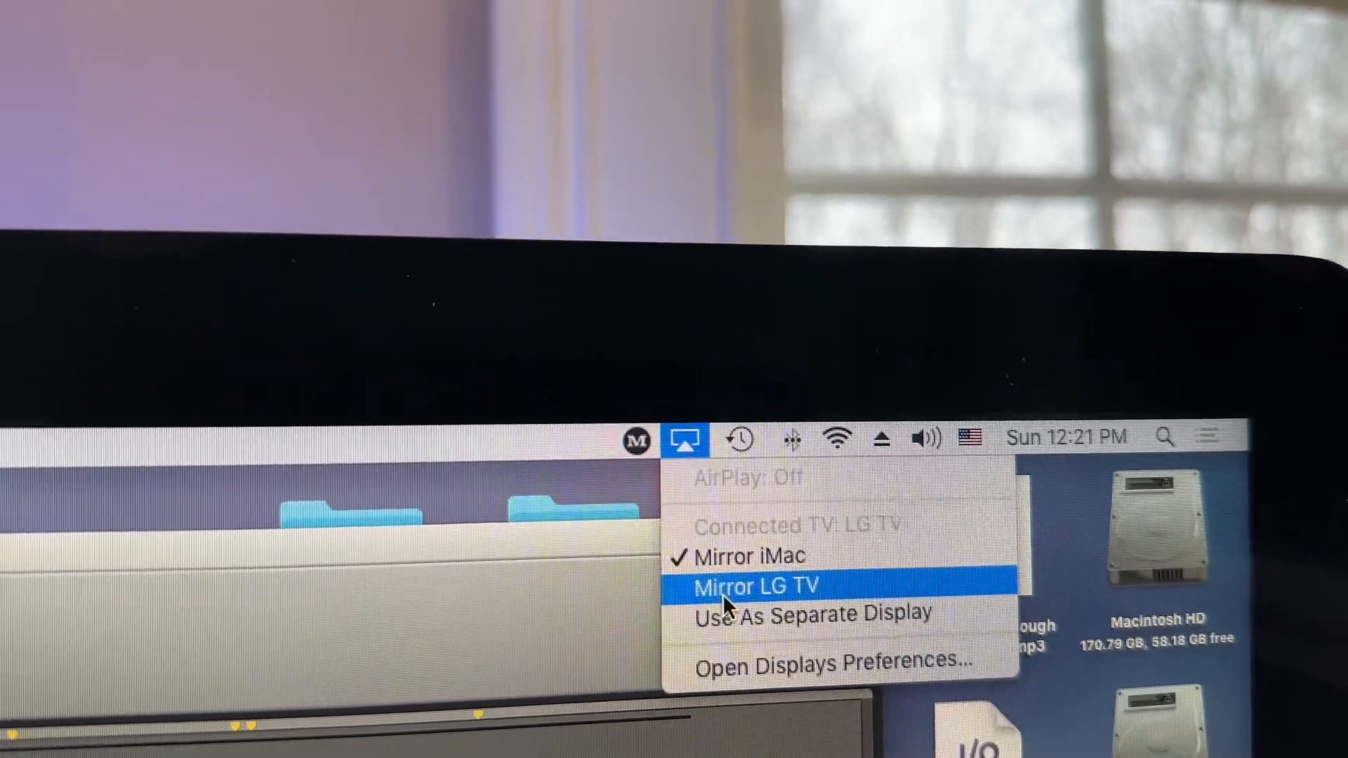
mouse_move(717, 679)
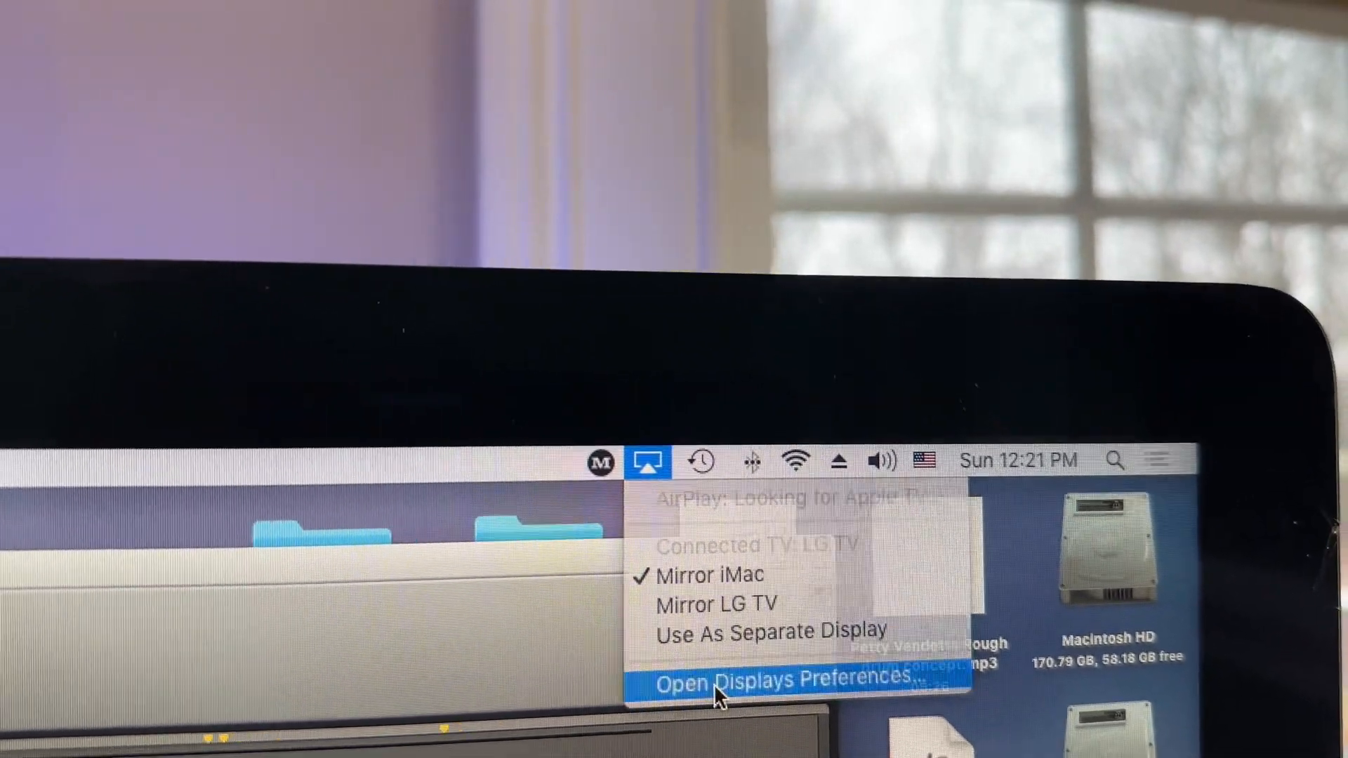